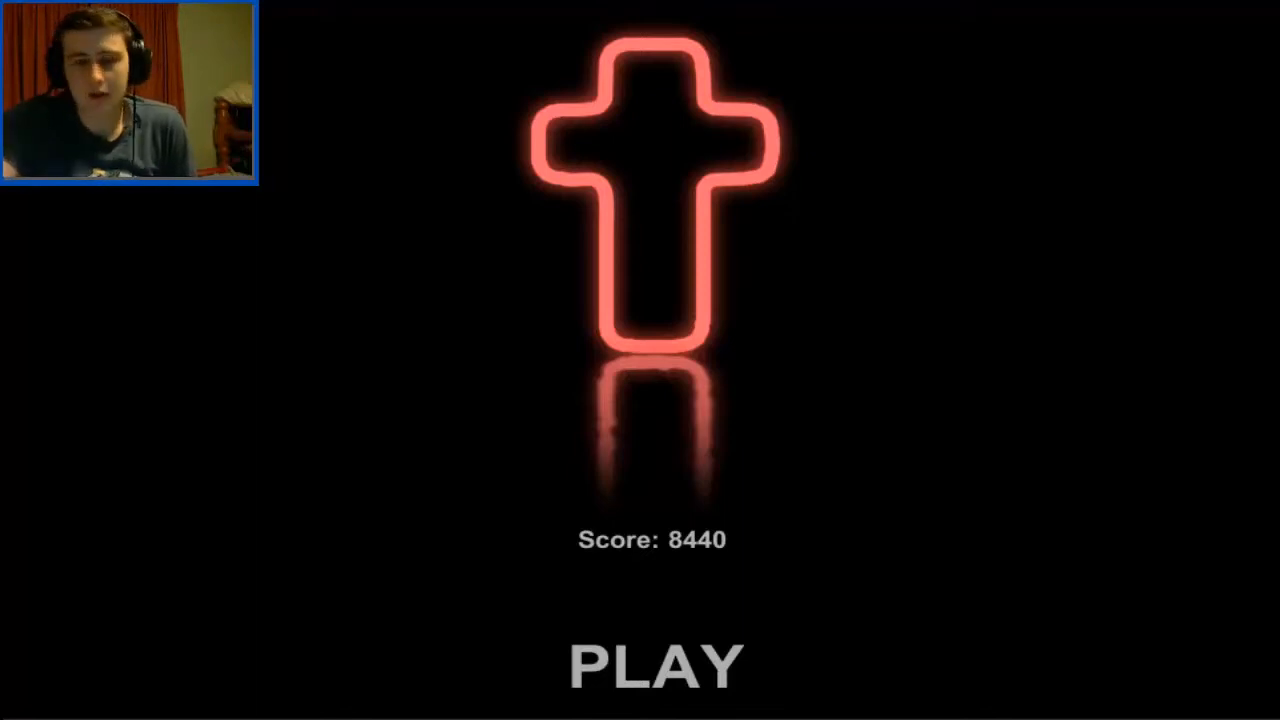
click(655, 663)
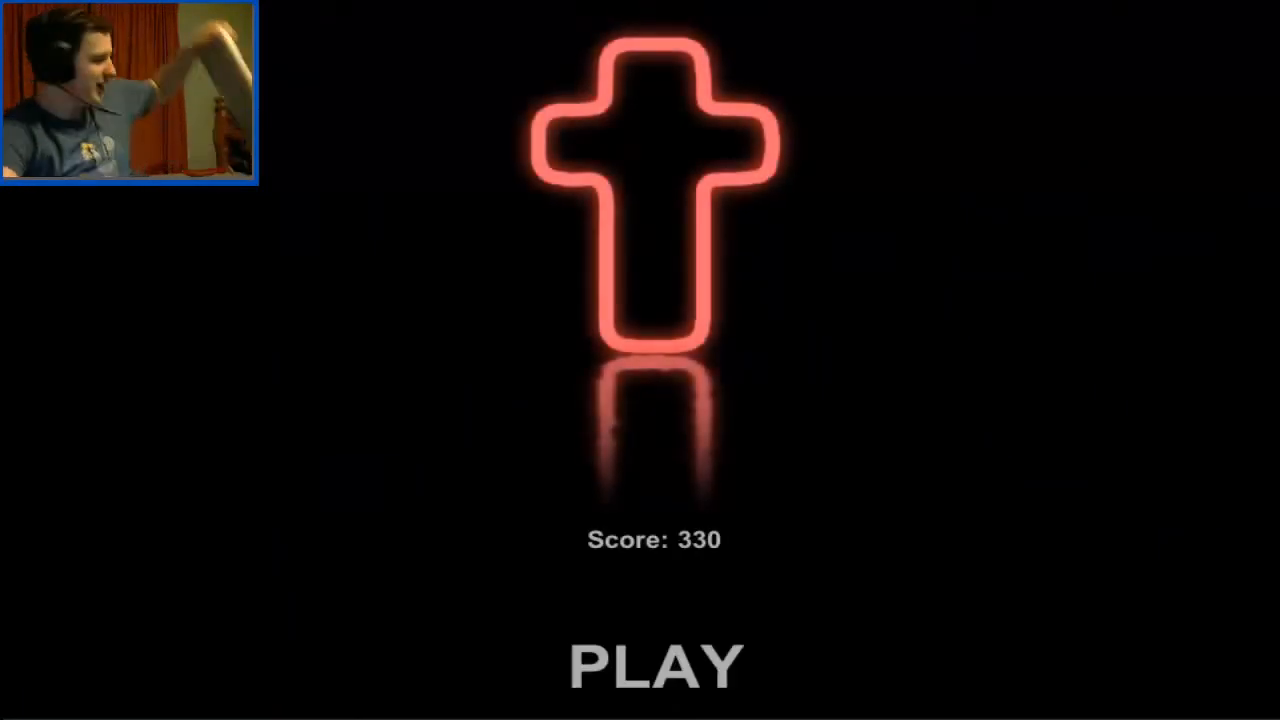
click(654, 663)
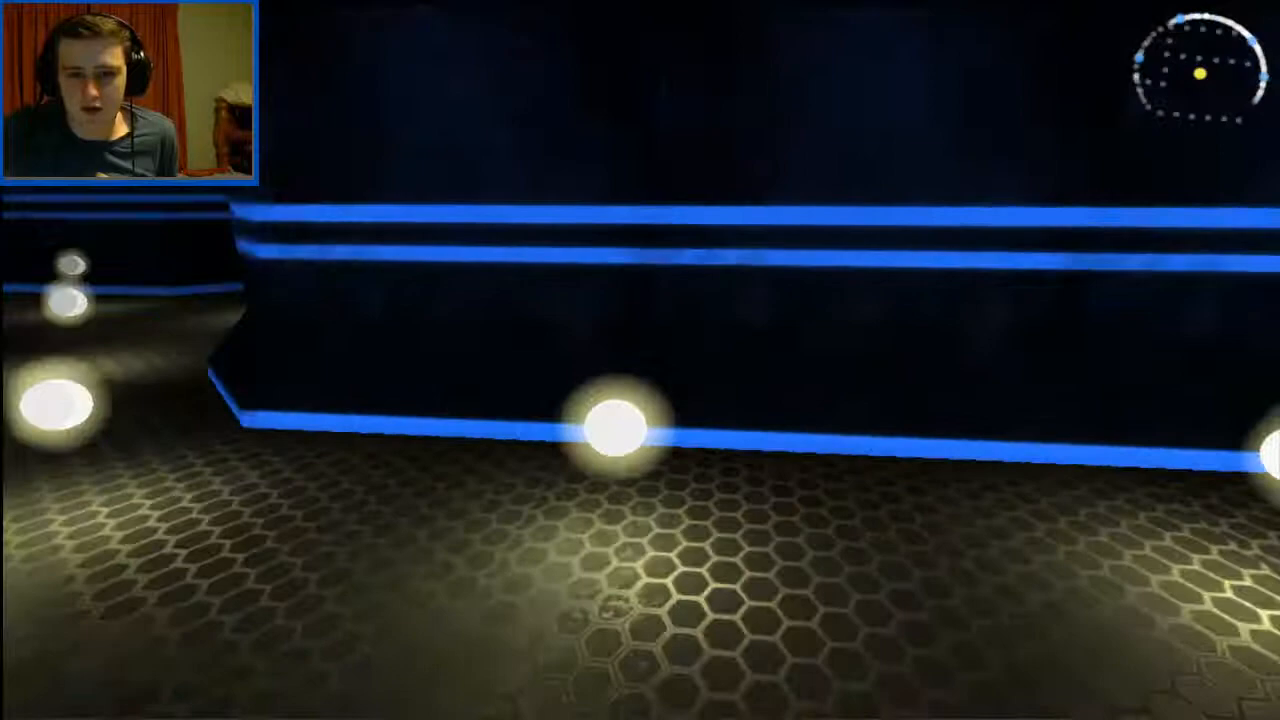